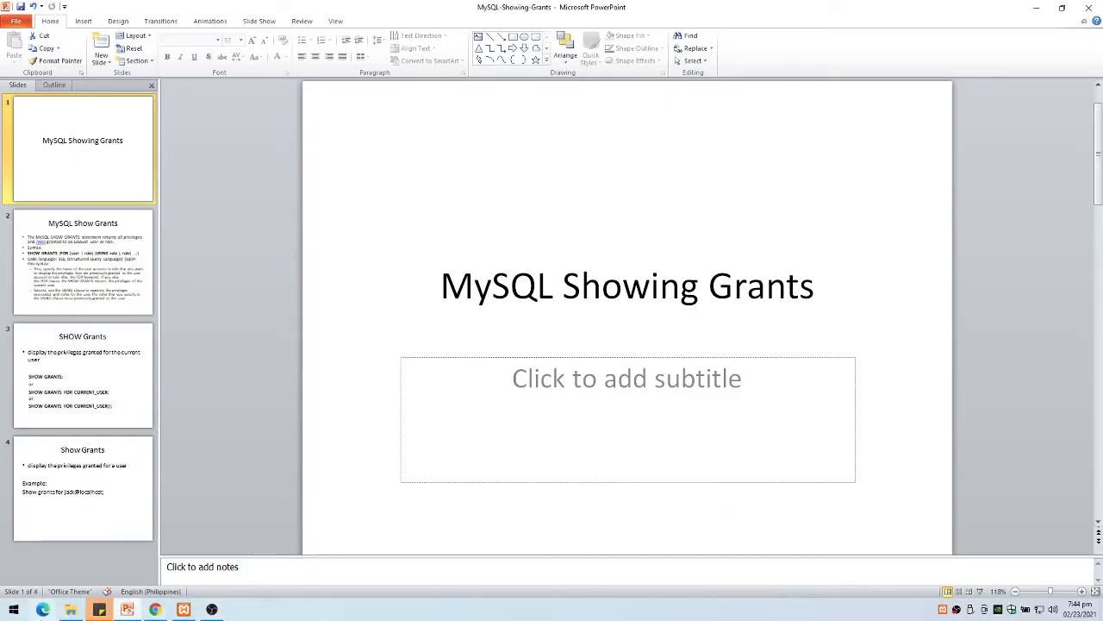
Launch XAMPP from the apps list and search Windows for 'cmd'.
left_click(14, 610)
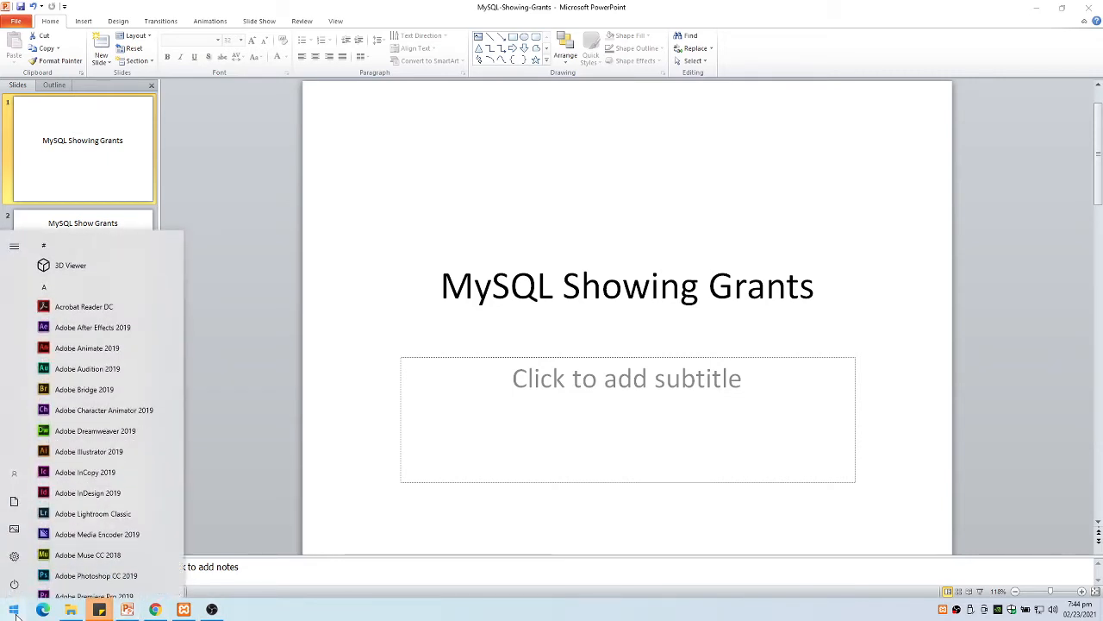
mouse_move(225, 606)
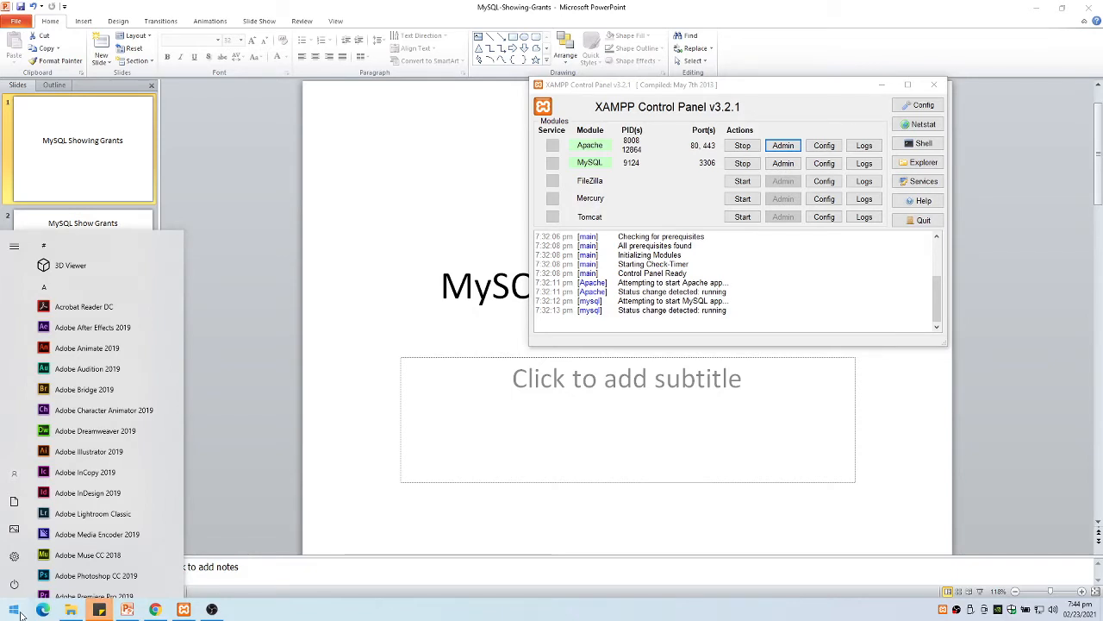
type("cmd")
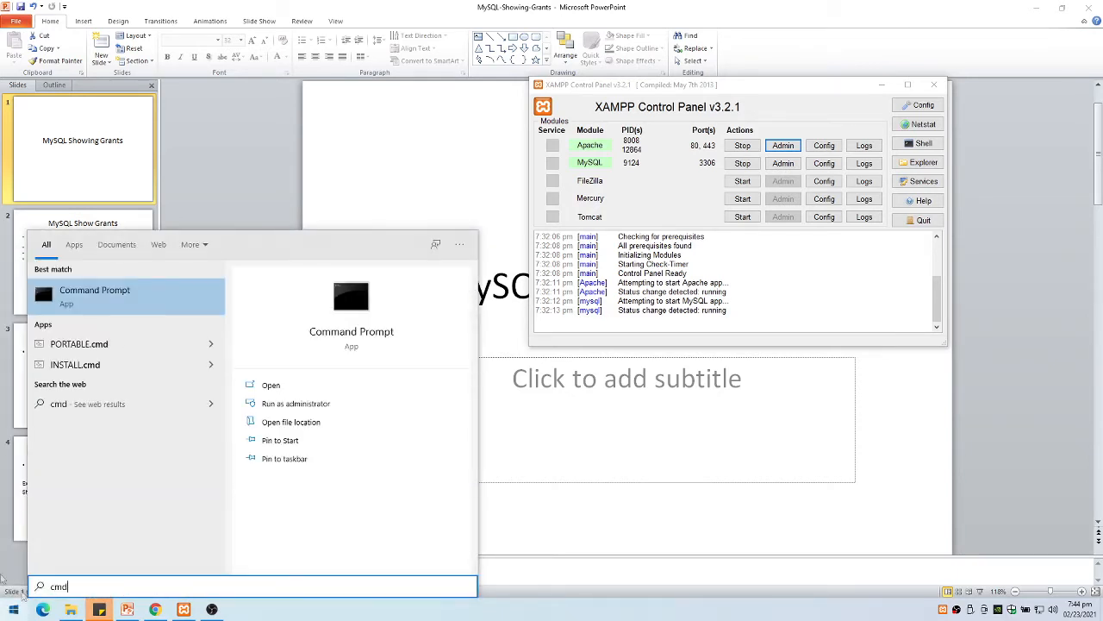
mouse_move(95, 296)
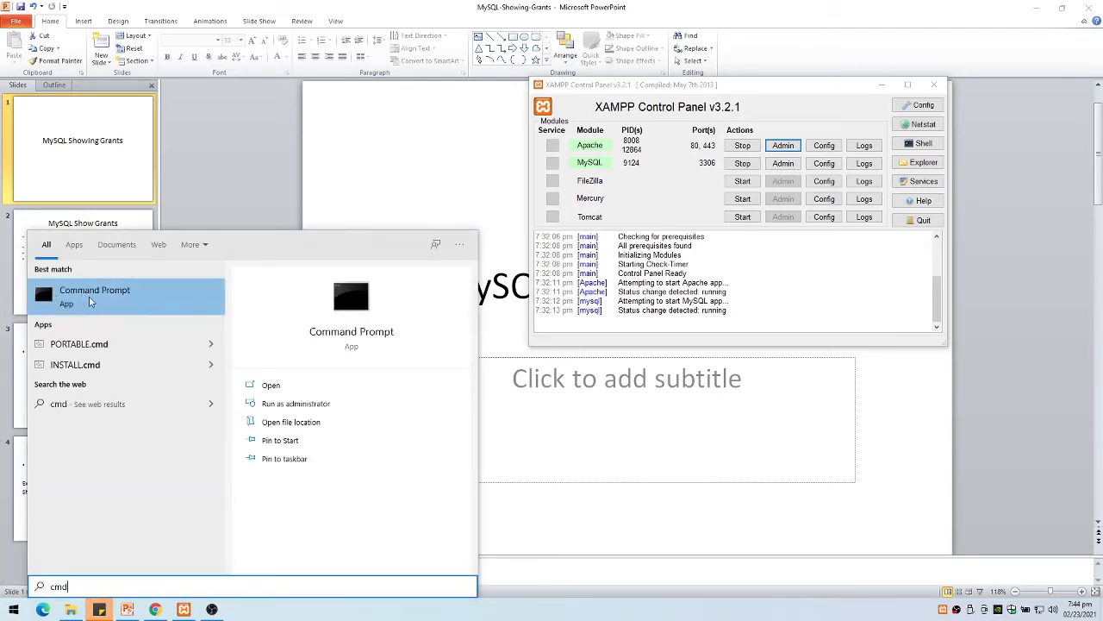
In Command Prompt, change directory to C:\xampp\mysql\bin.
left_click(95, 294)
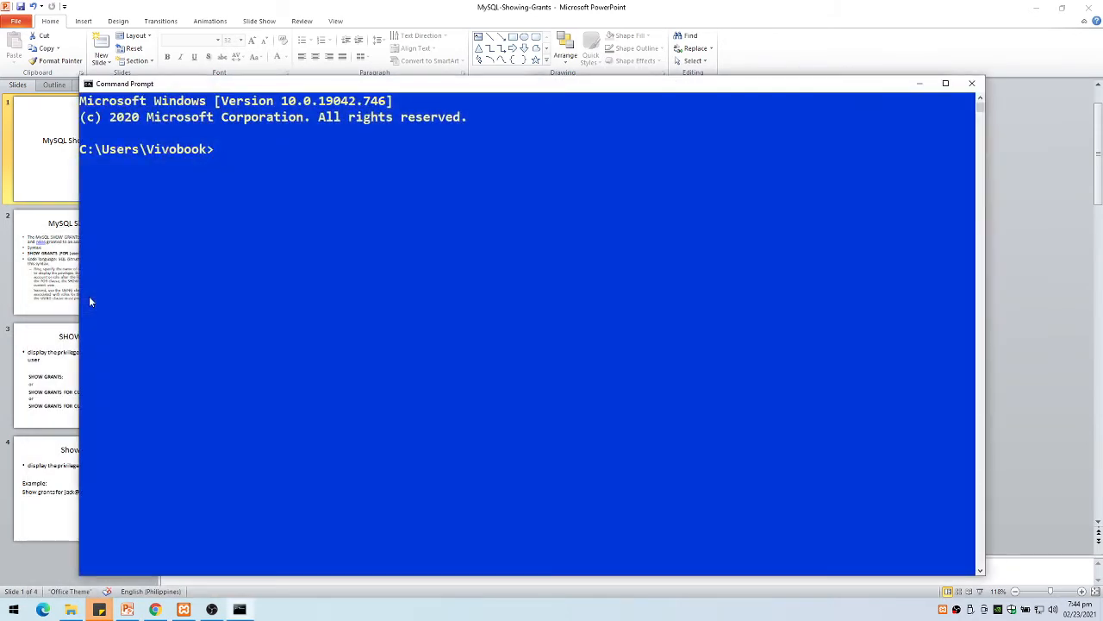
type("cd\\")
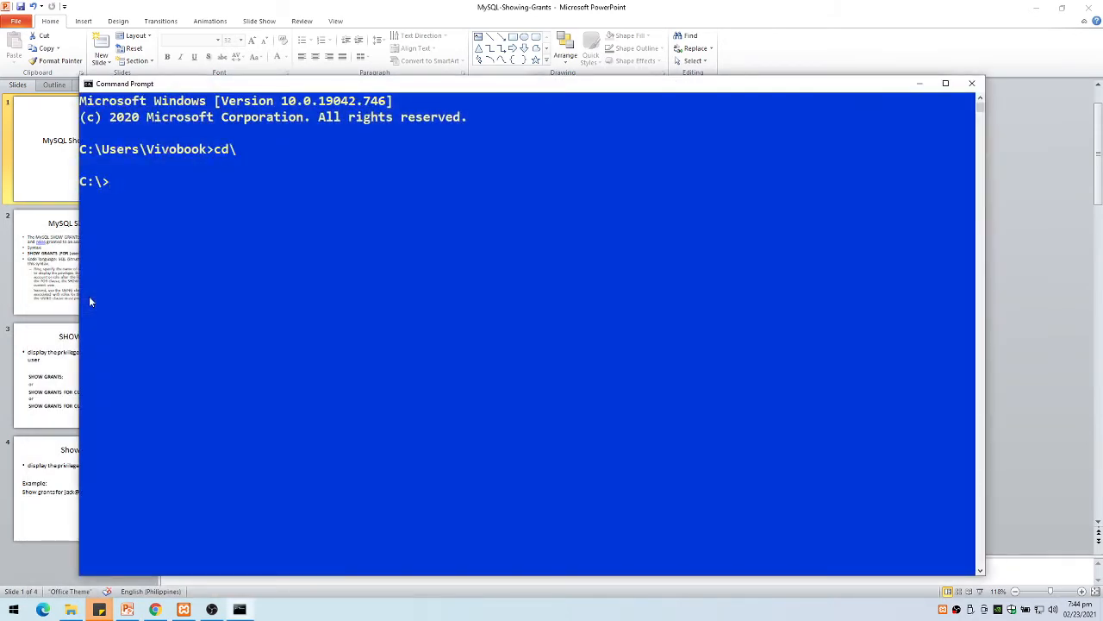
type("cd xa")
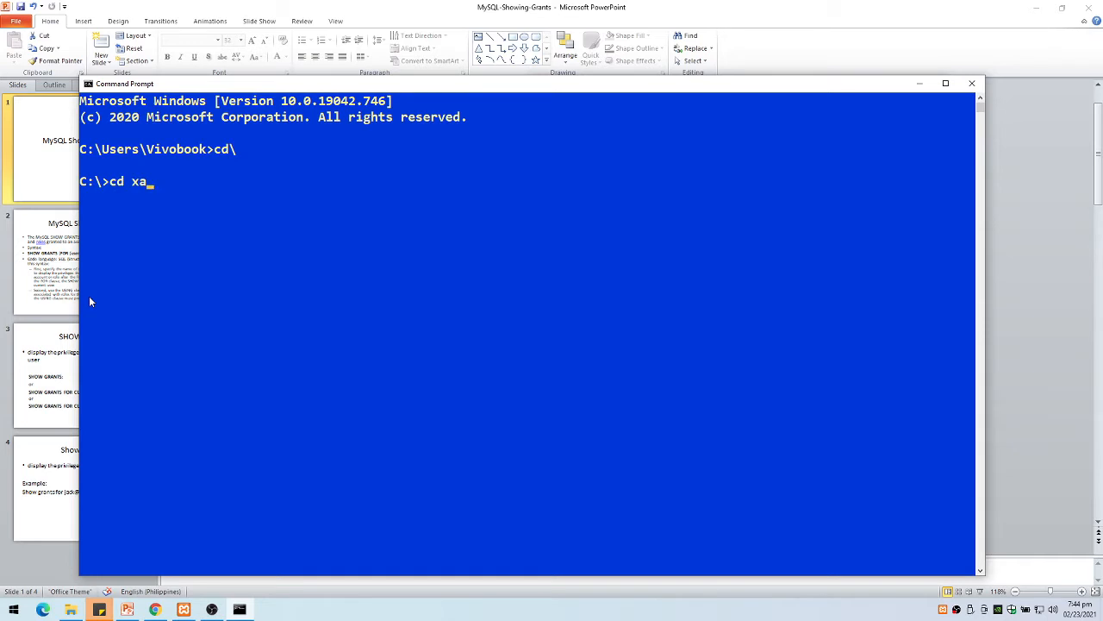
type("mpp")
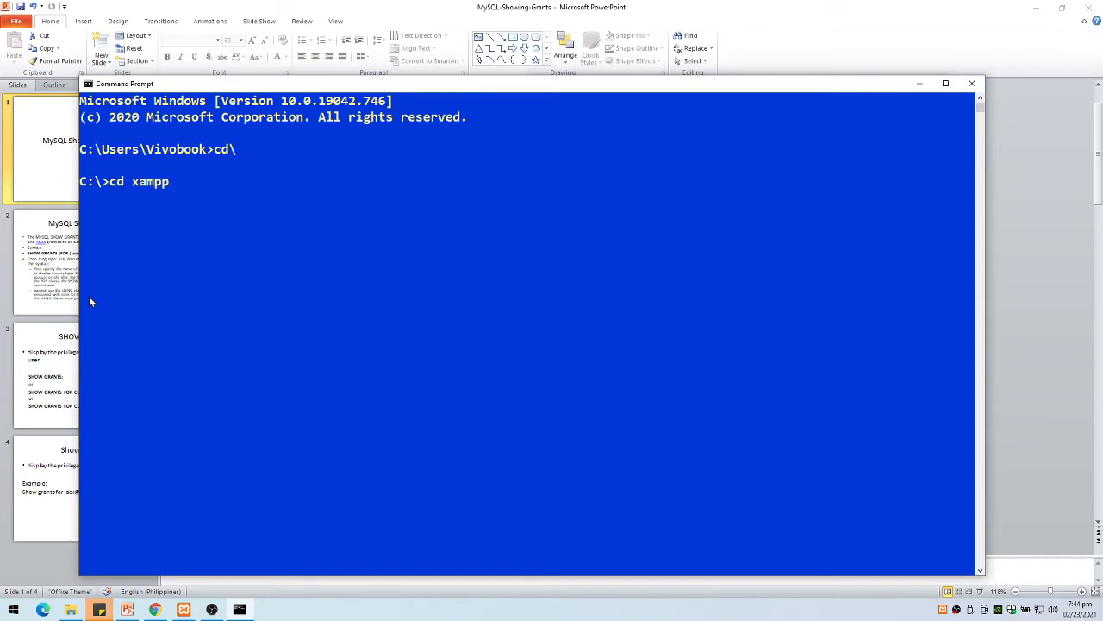
type("cd bin")
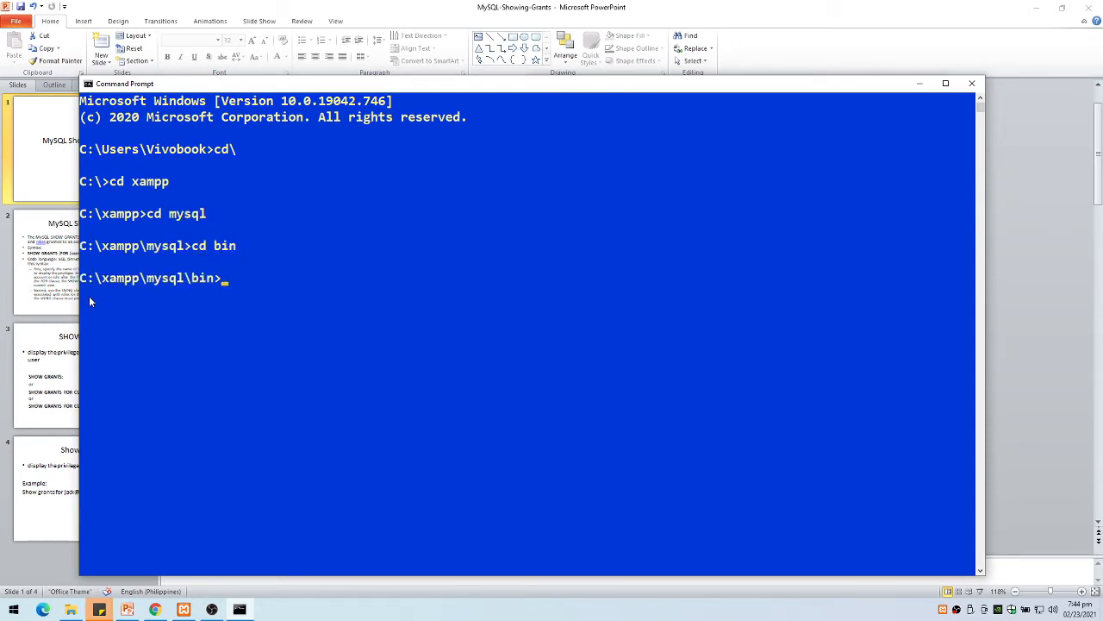
Log into the MySQL monitor as root with mysql -uroot -p.
type("my")
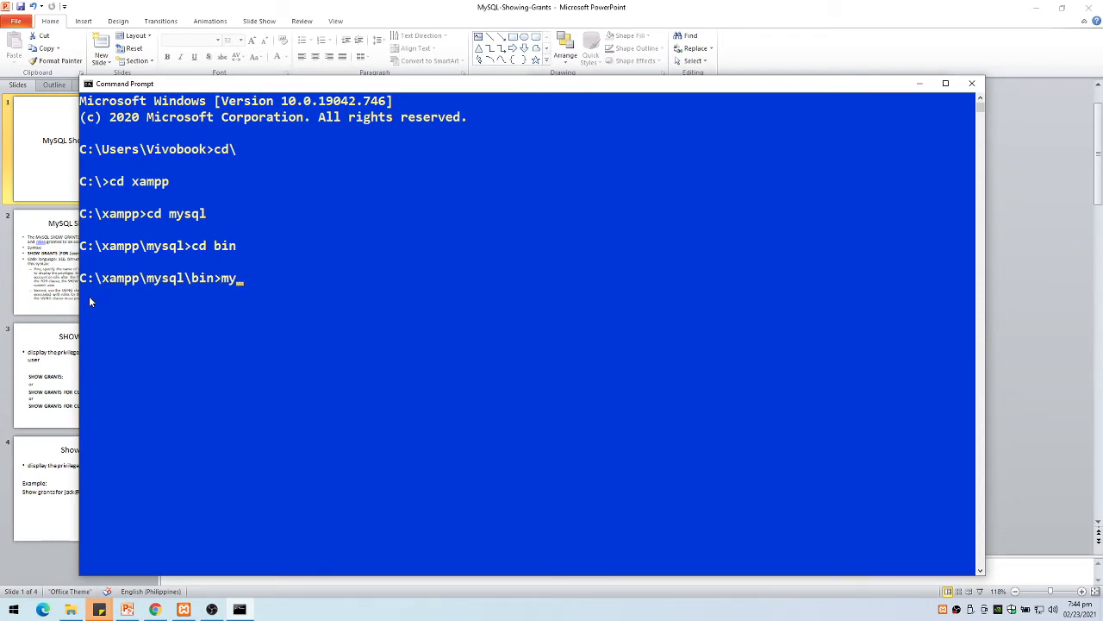
type("sql")
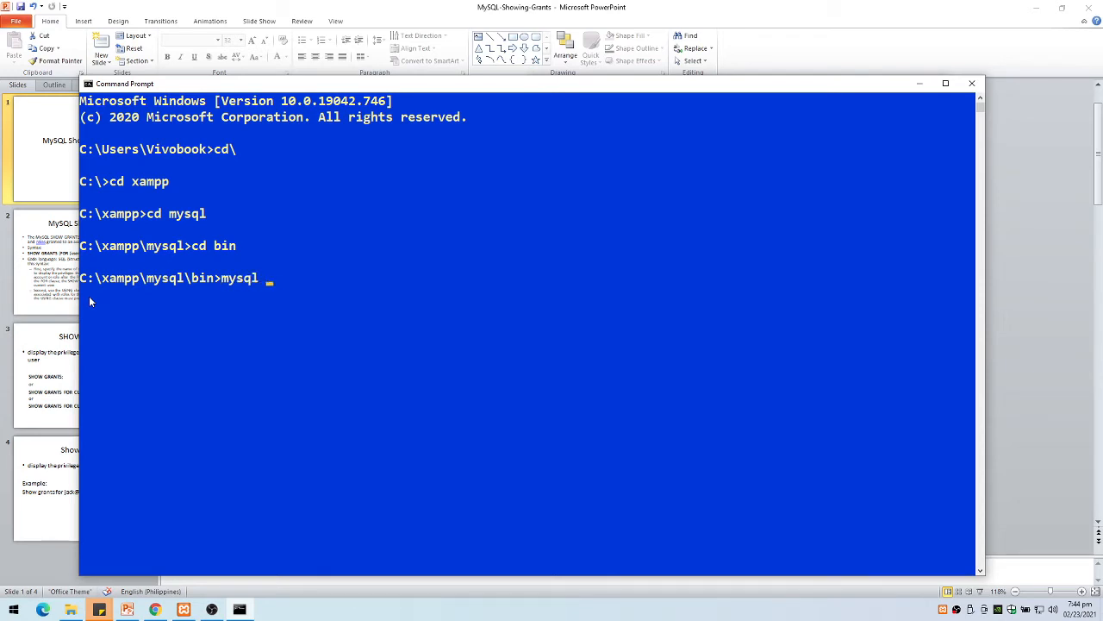
type("-uroot -p")
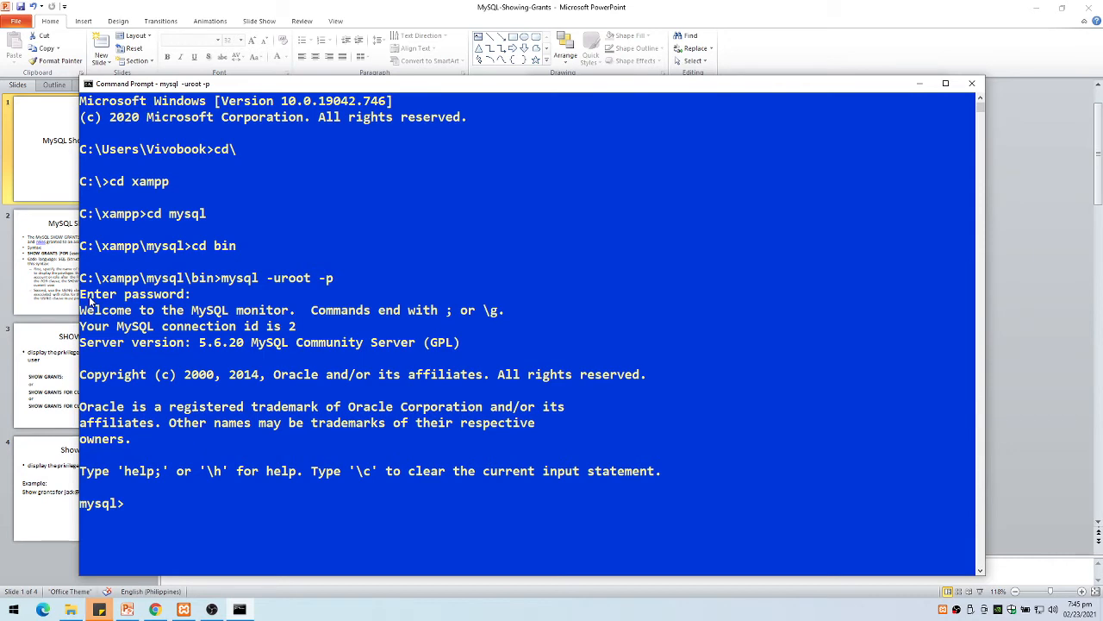
Run SHOW GRANTS; to list root@localhost's privileges with grant option.
type("show")
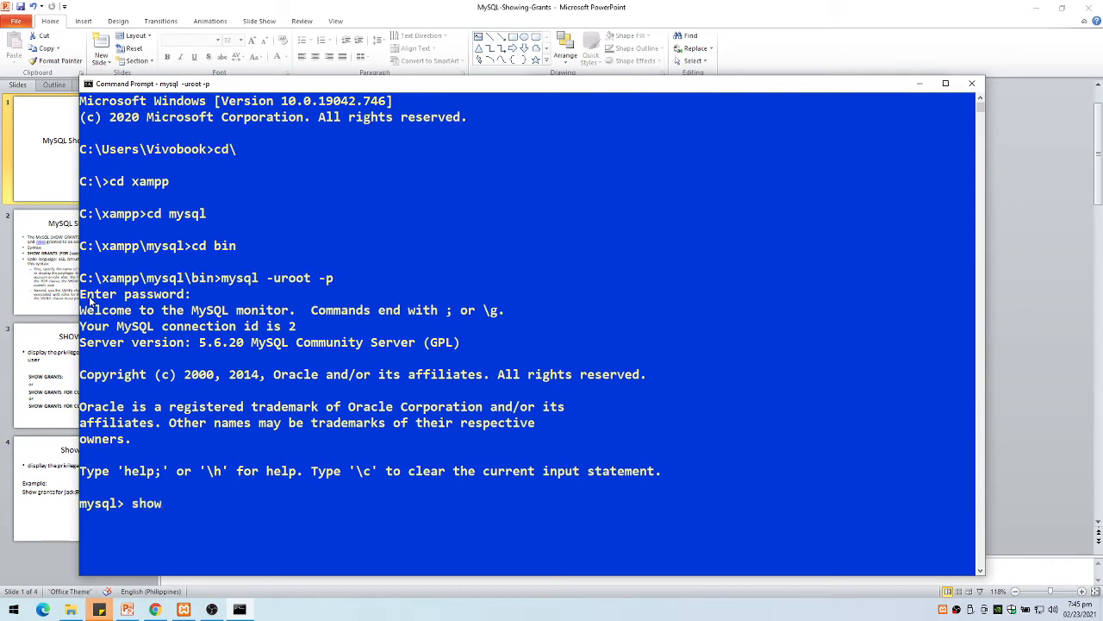
type("grants")
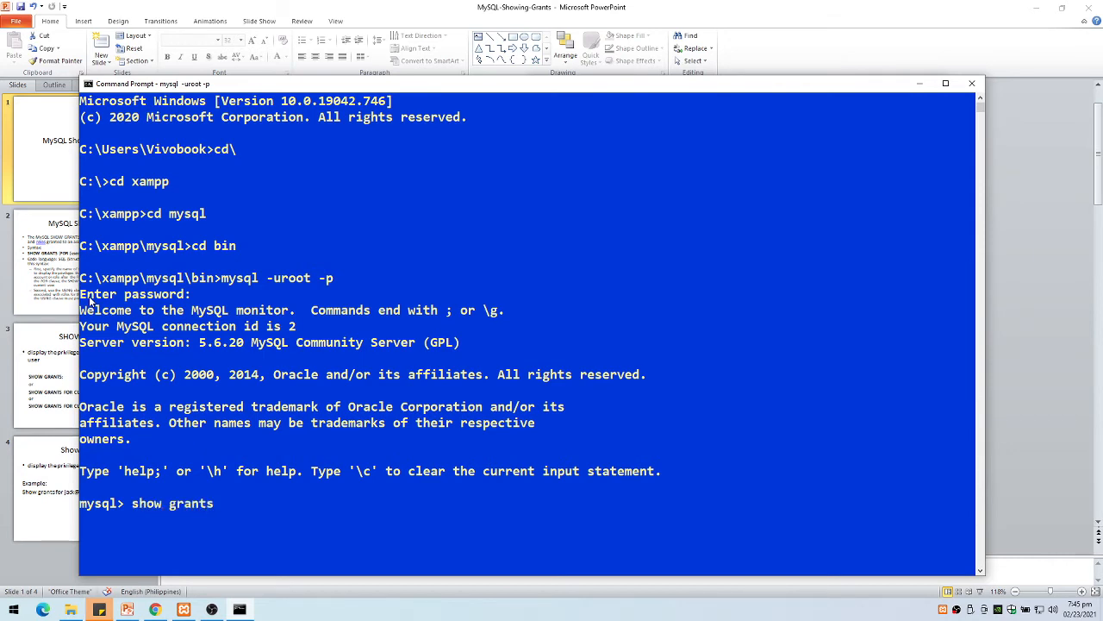
type(";")
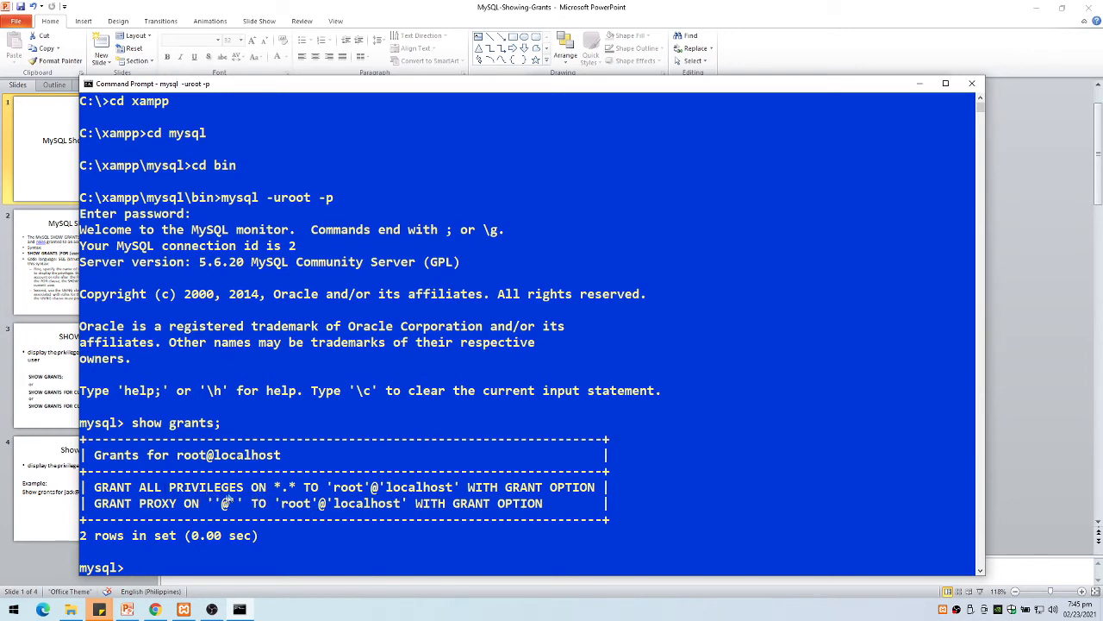
mouse_move(297, 486)
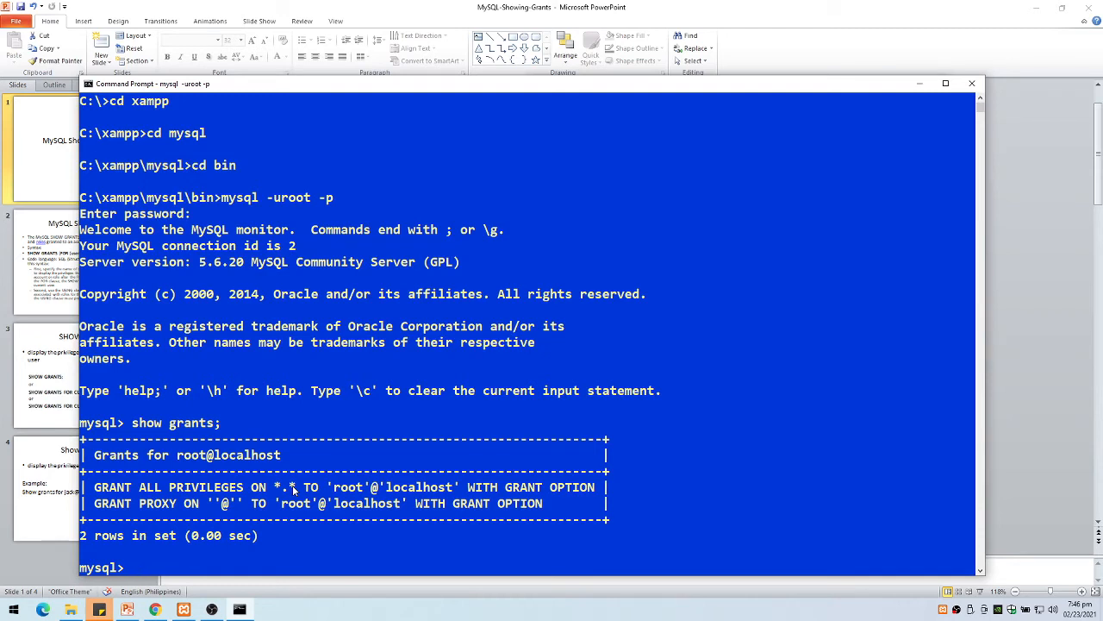
Run select user from mysql.user; returning the 8 user accounts.
type("select")
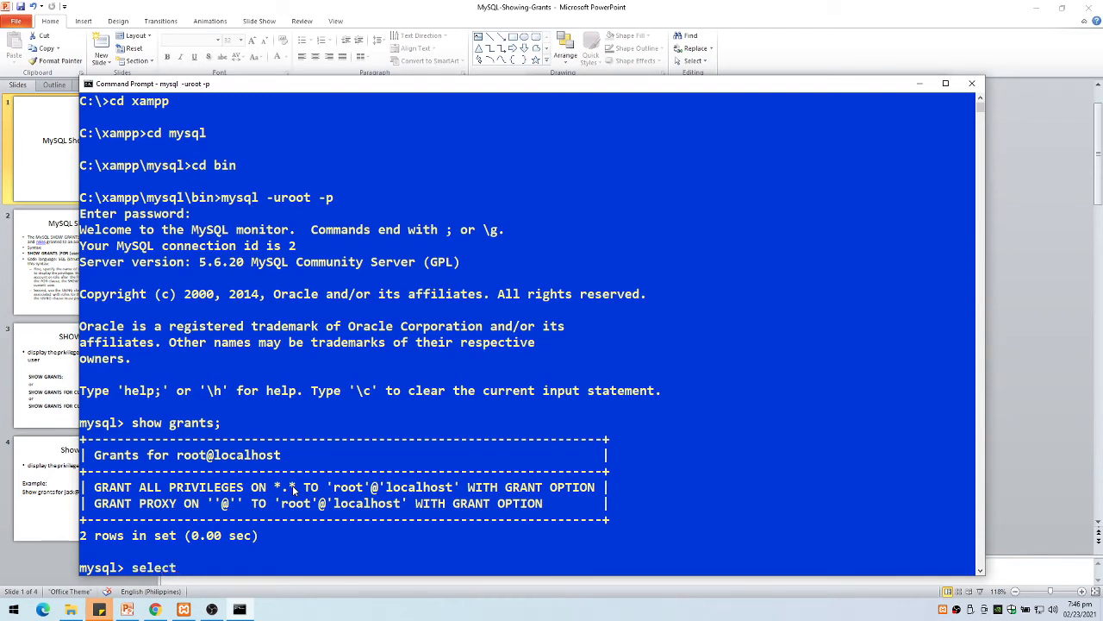
type("u")
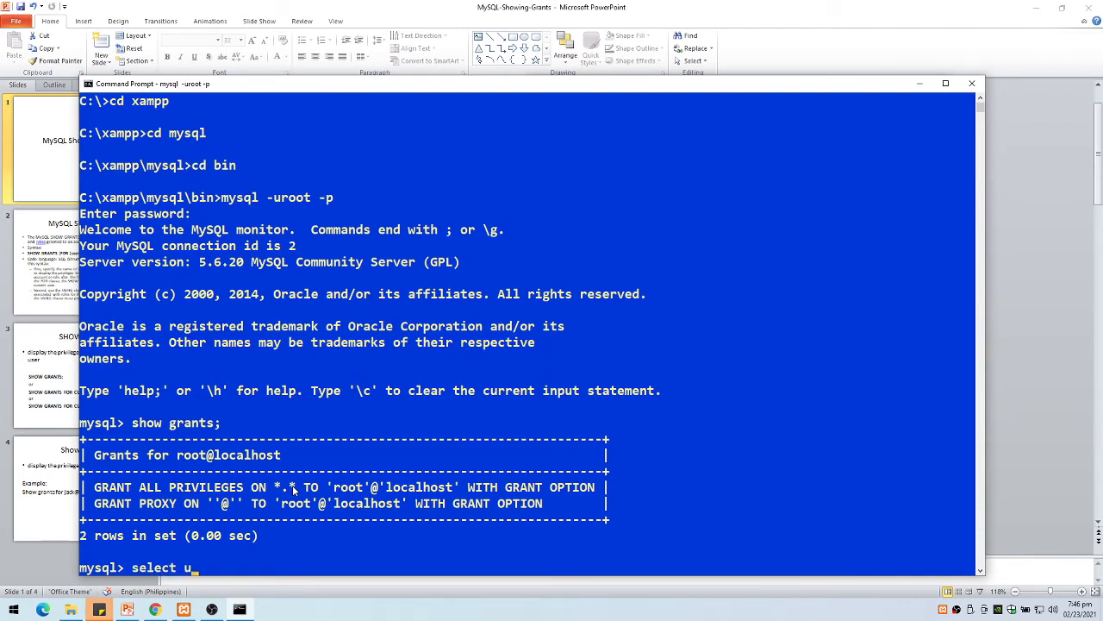
type("ser fro")
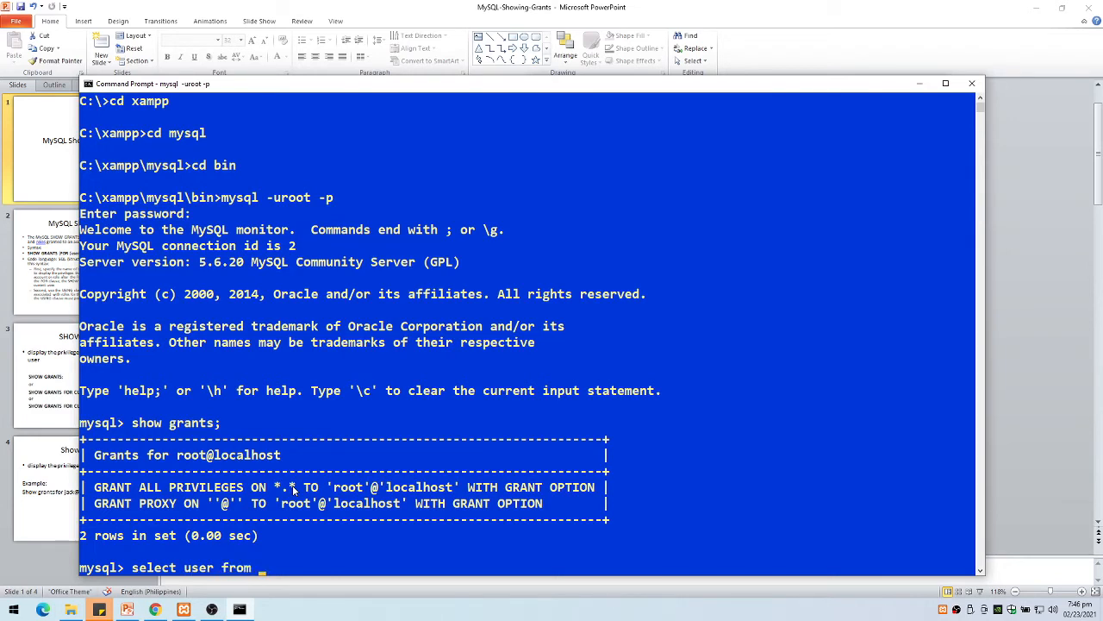
type("mysql.user")
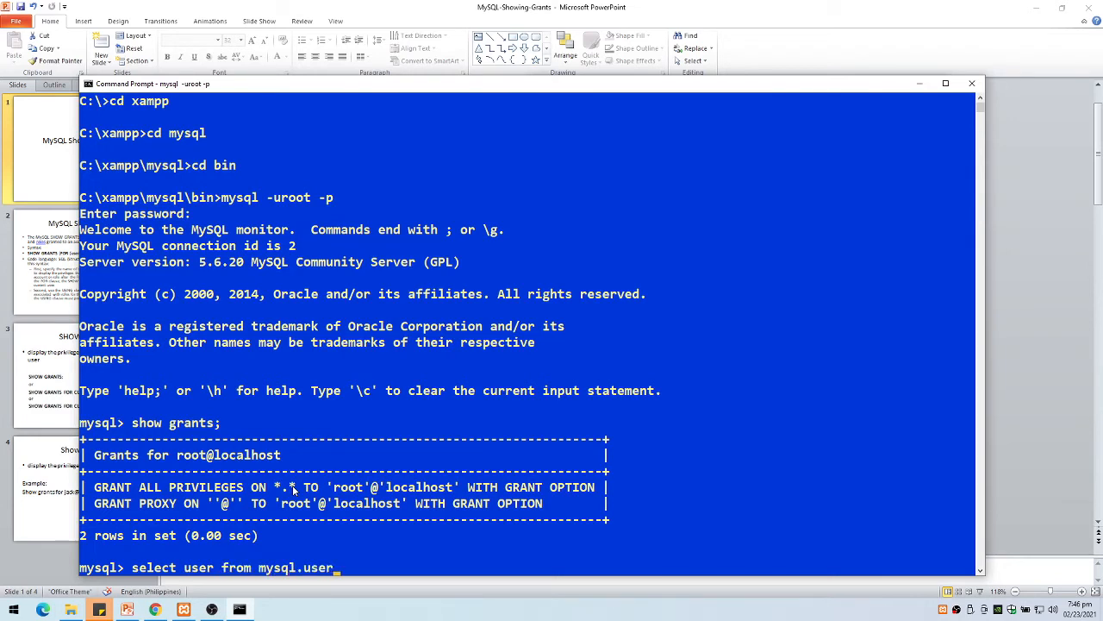
type(";")
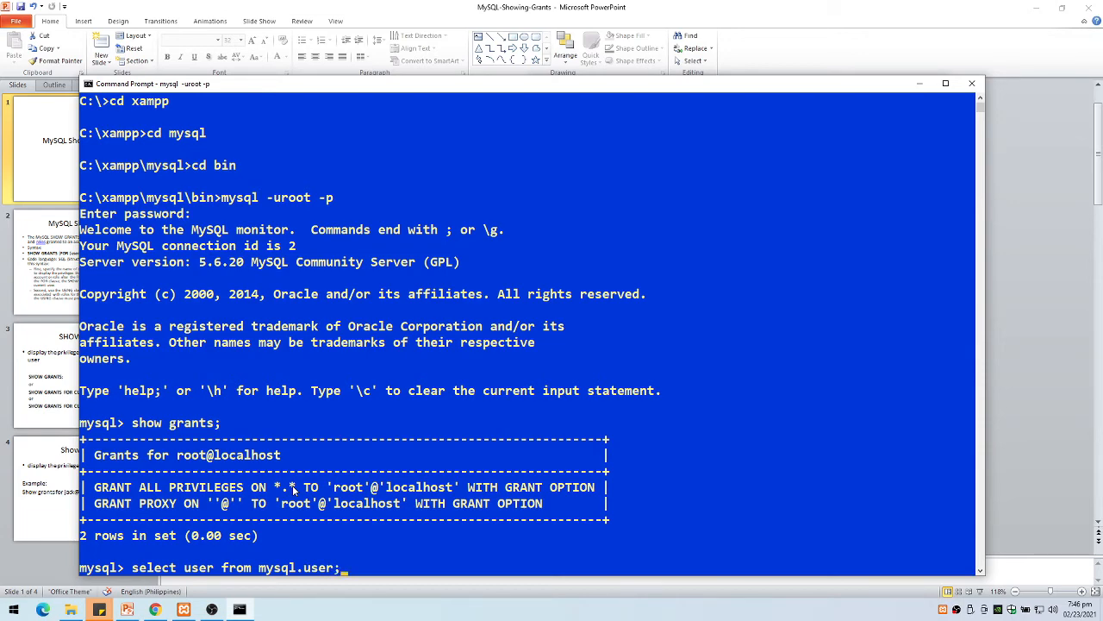
key("enter")
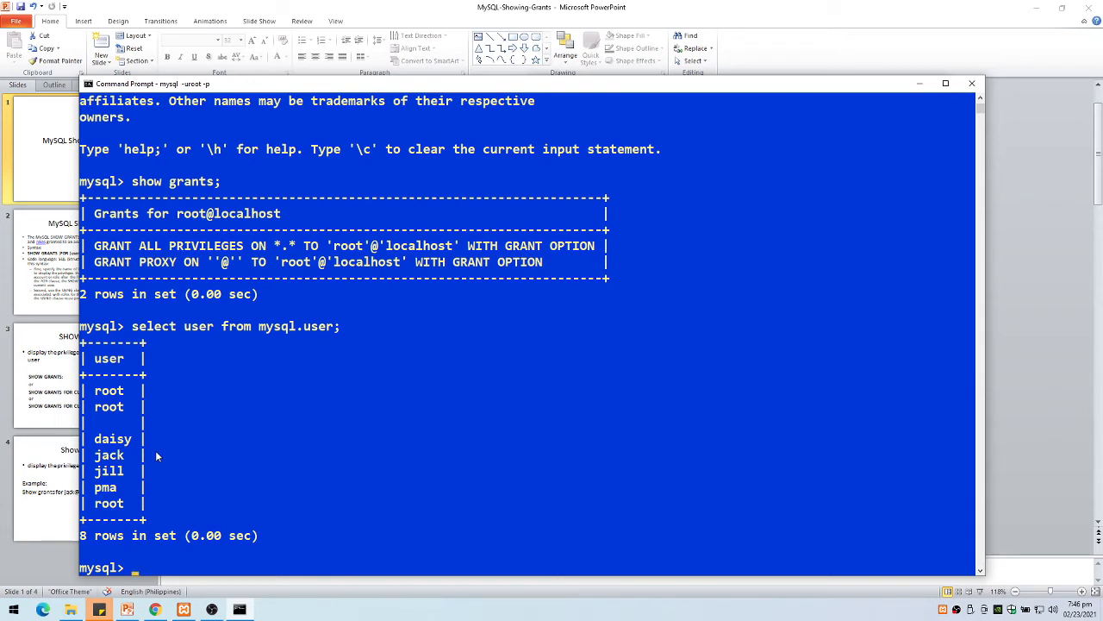
Show grants for daisy@localhost, listing usage only.
type("show")
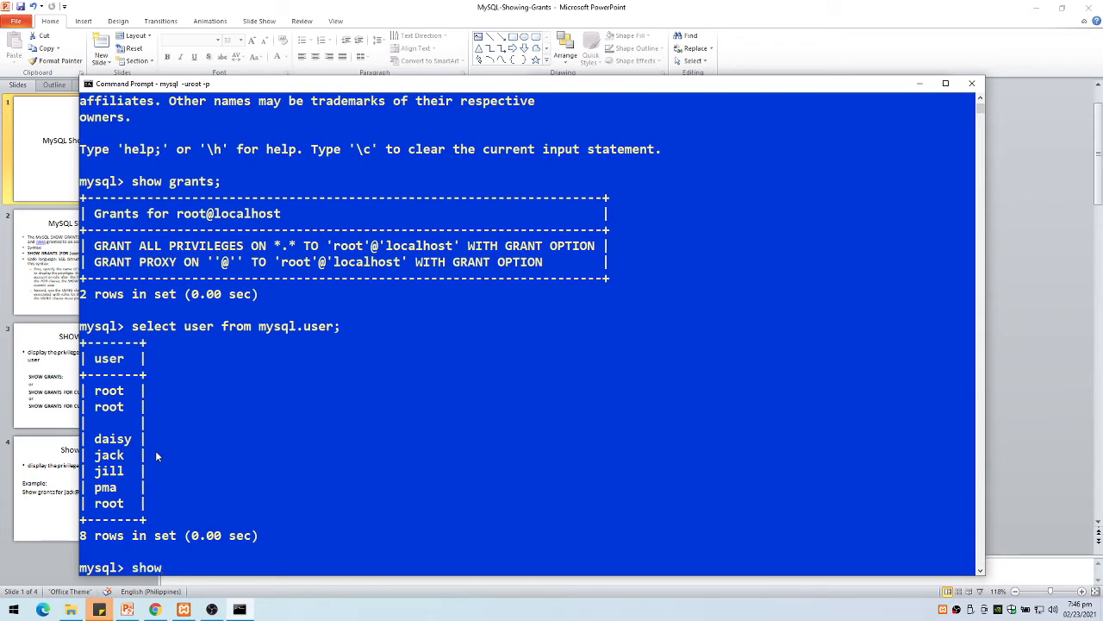
type("grants f")
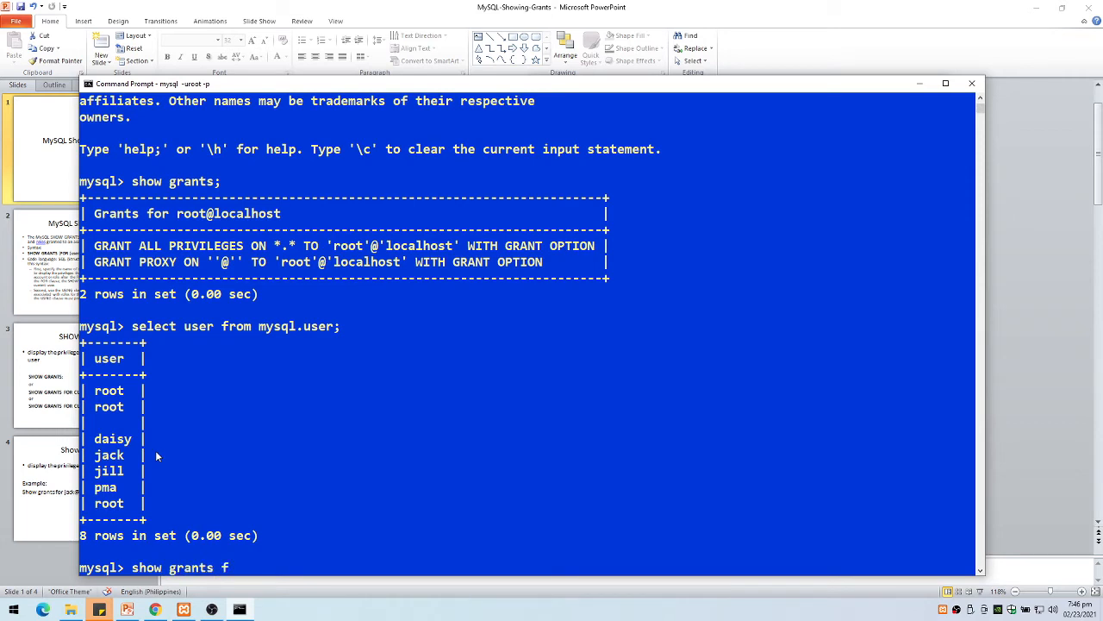
type("or daisy")
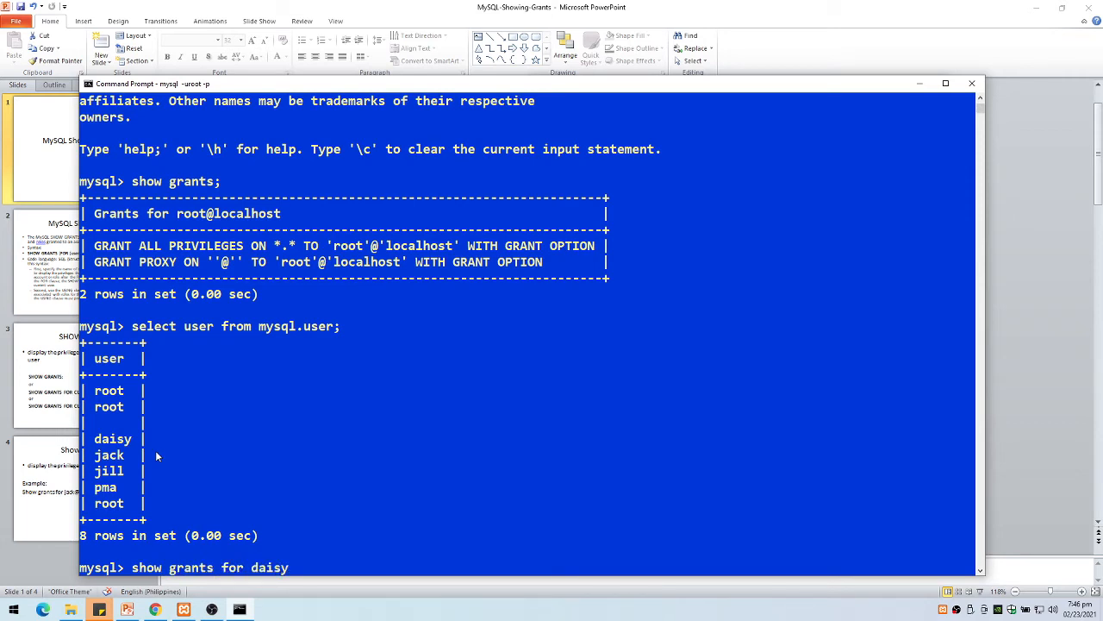
type("@localhost")
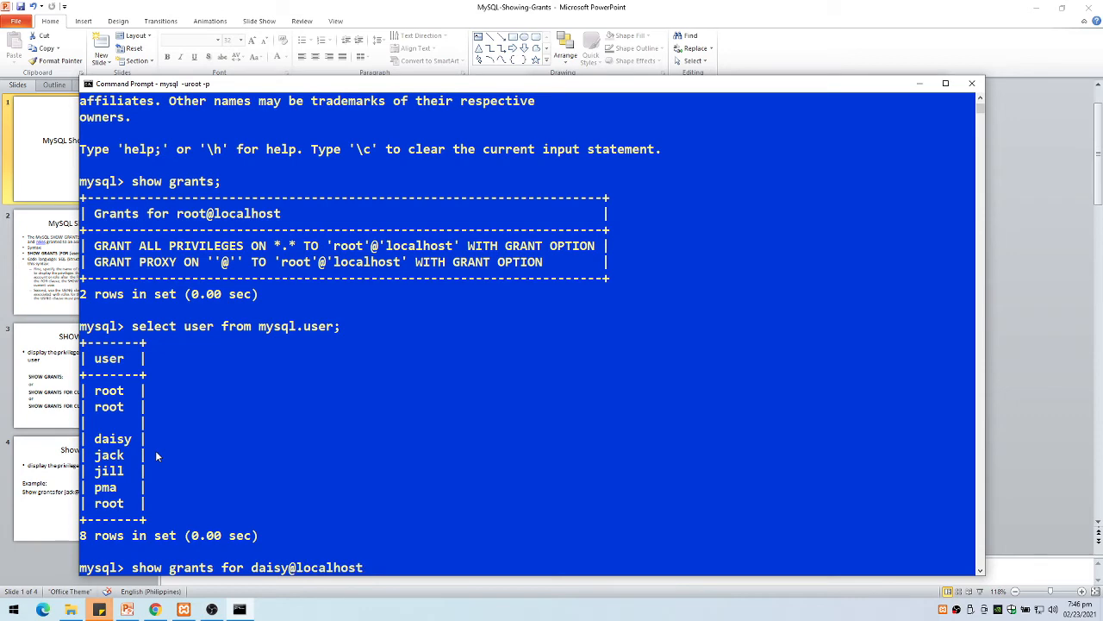
type(";")
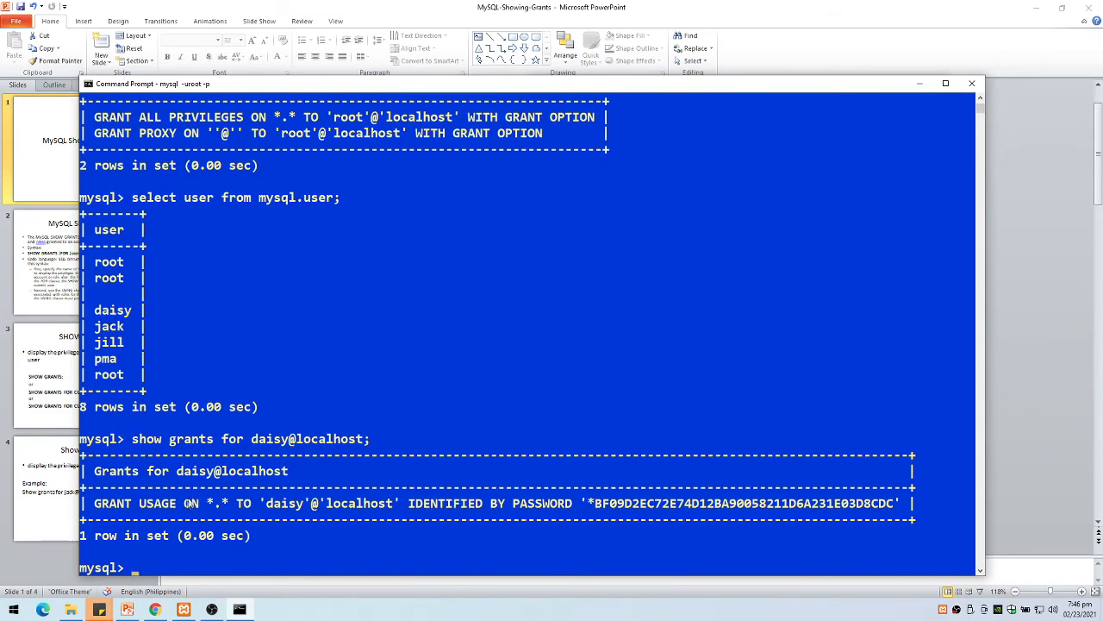
mouse_move(265, 516)
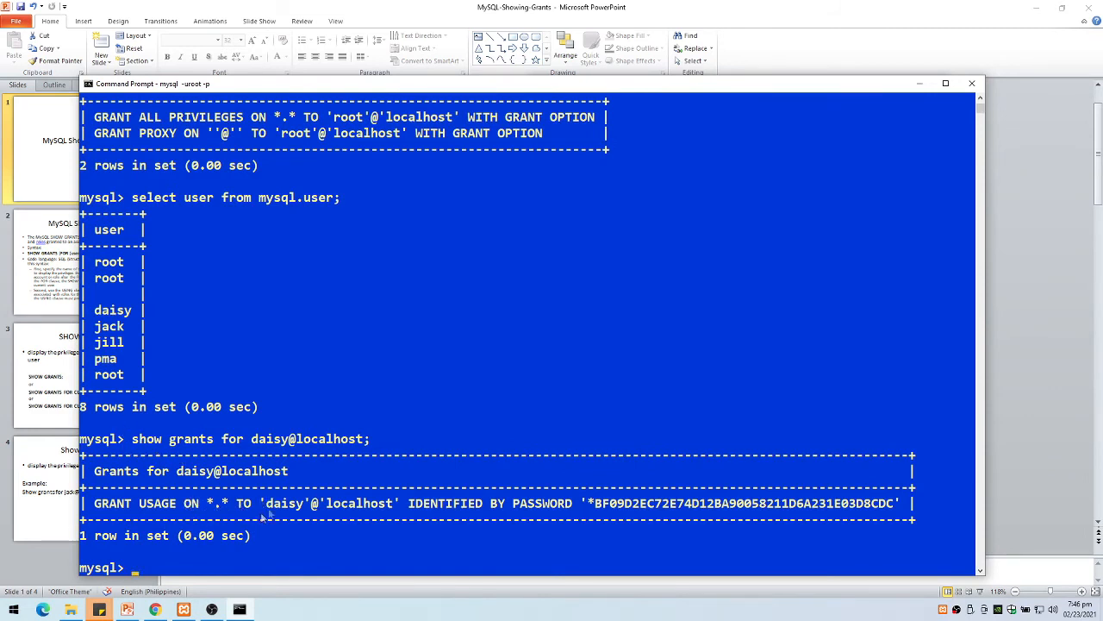
mouse_move(231, 513)
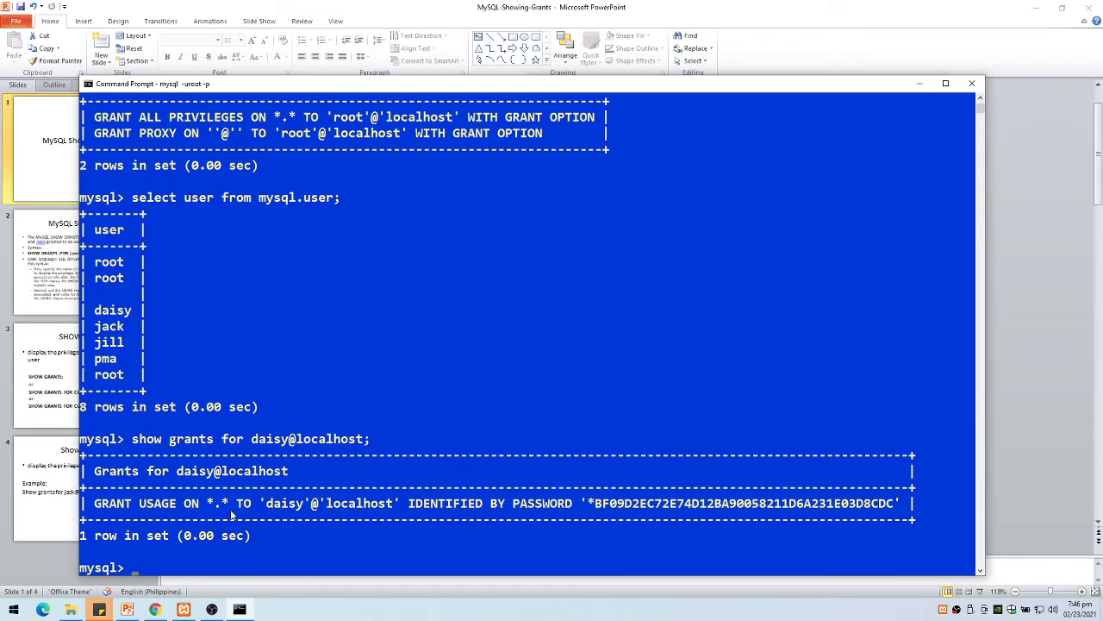
Show grants for jack@localhost, listing SELECT on jackdb.emp.
type("show grants for daisy@localhost;")
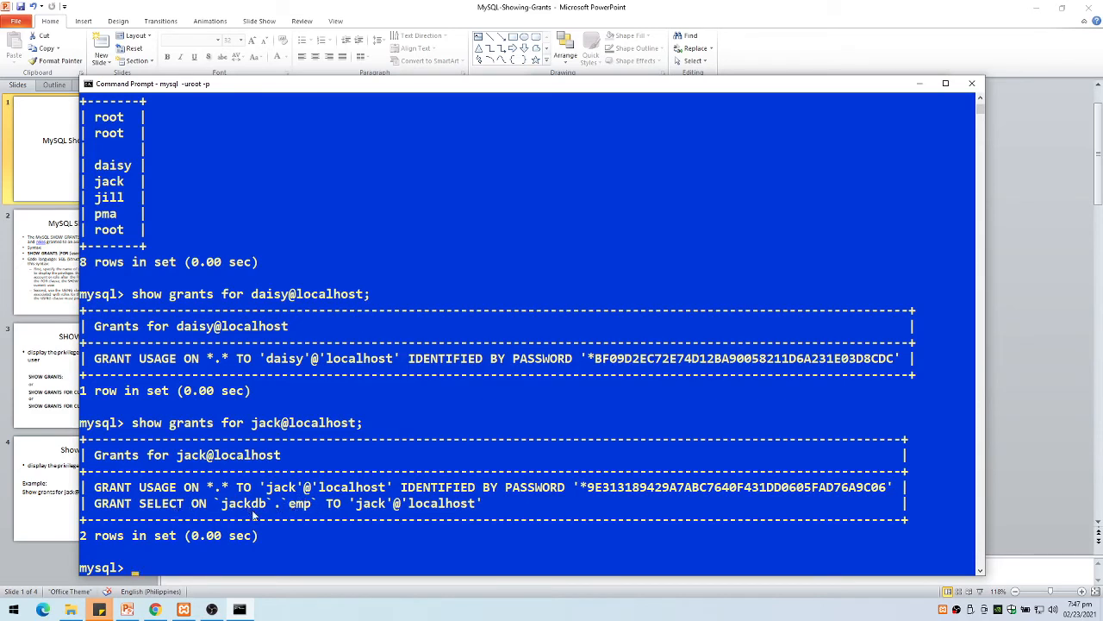
mouse_move(336, 541)
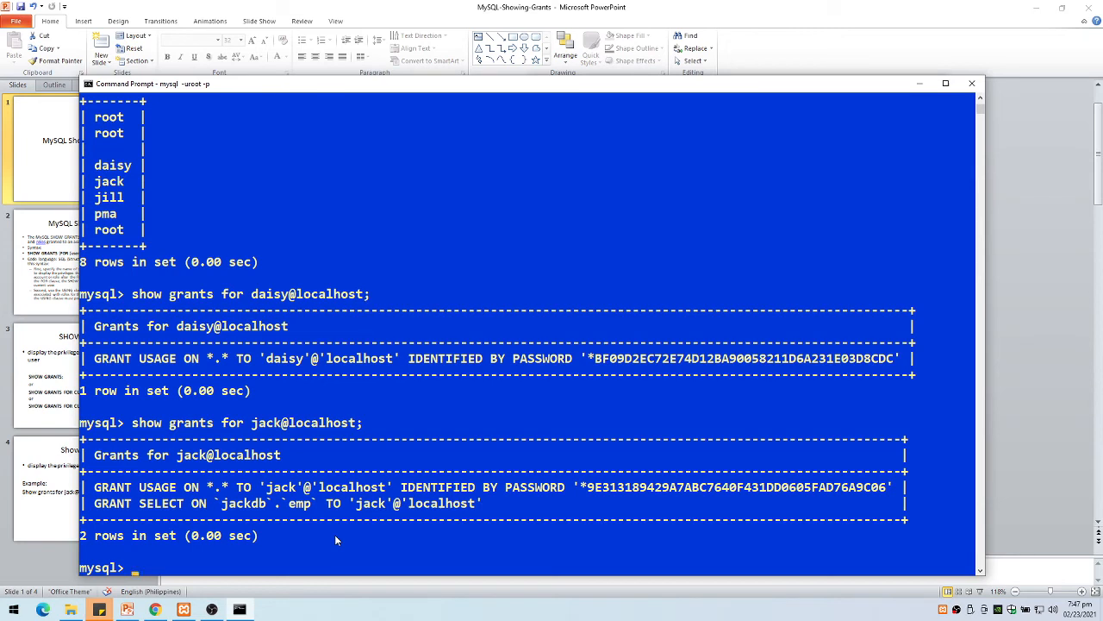
Grant INSERT on jackdb.emp to jack@localhost.
type("grant")
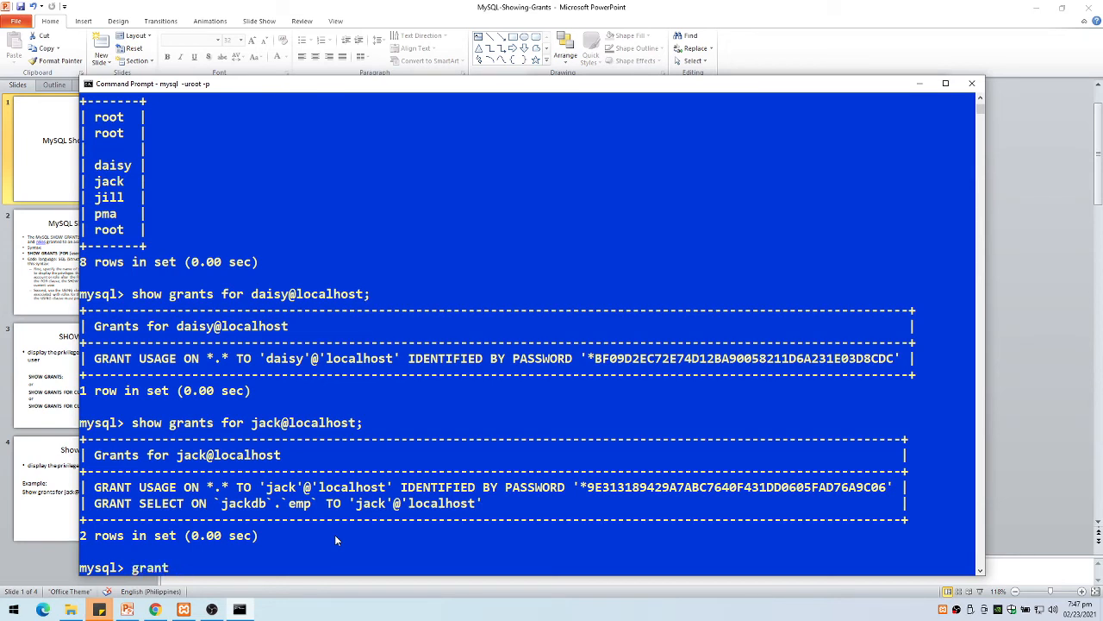
type("insert")
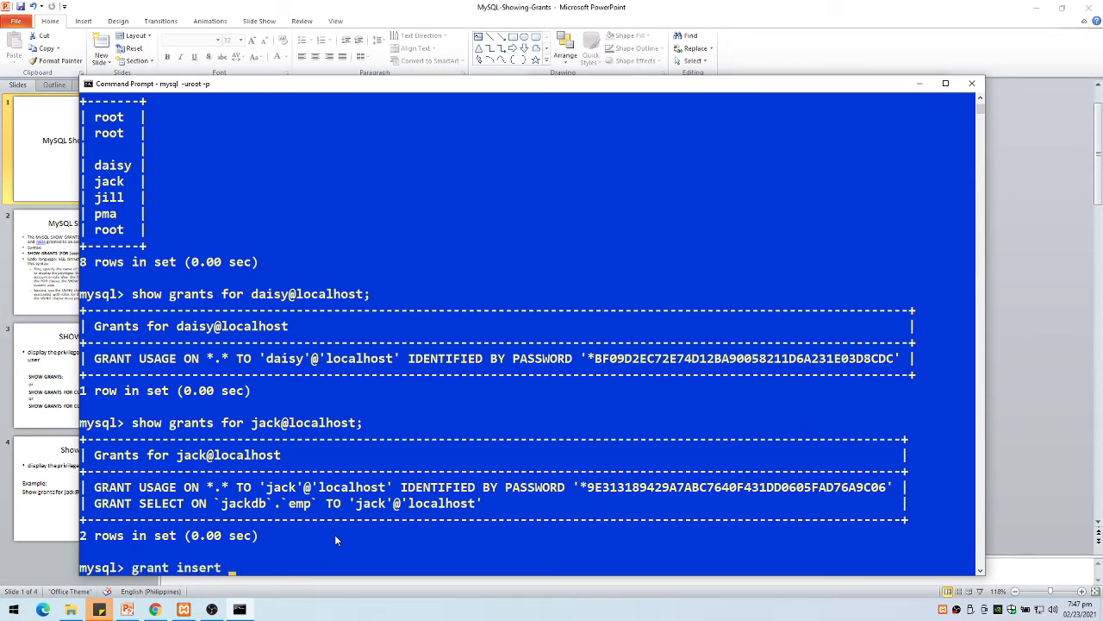
type("on jackd")
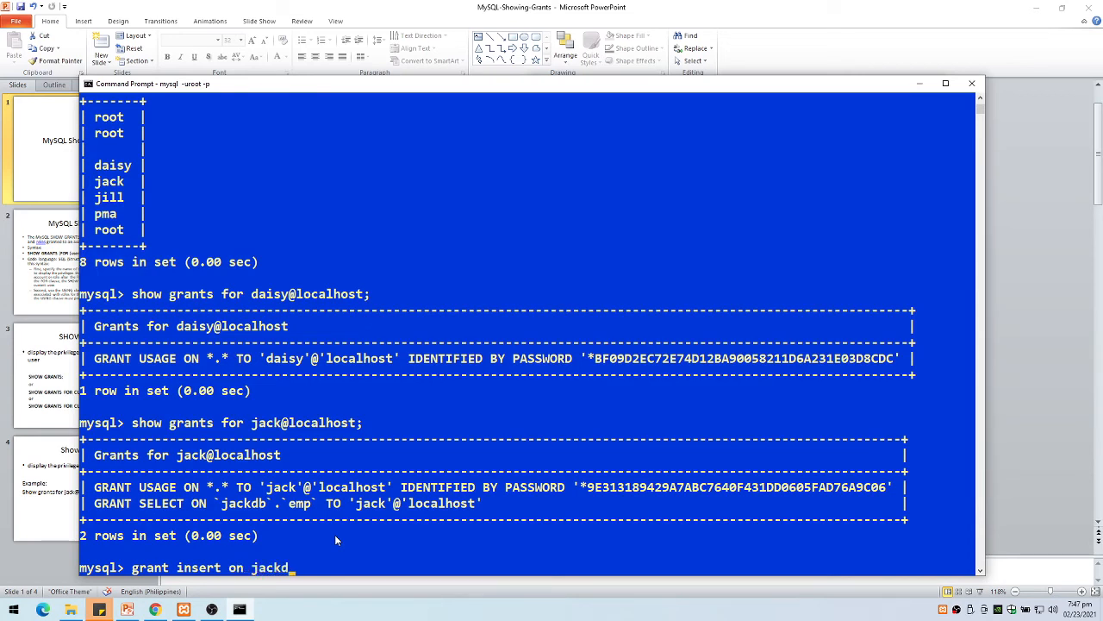
type("b.emp to ja")
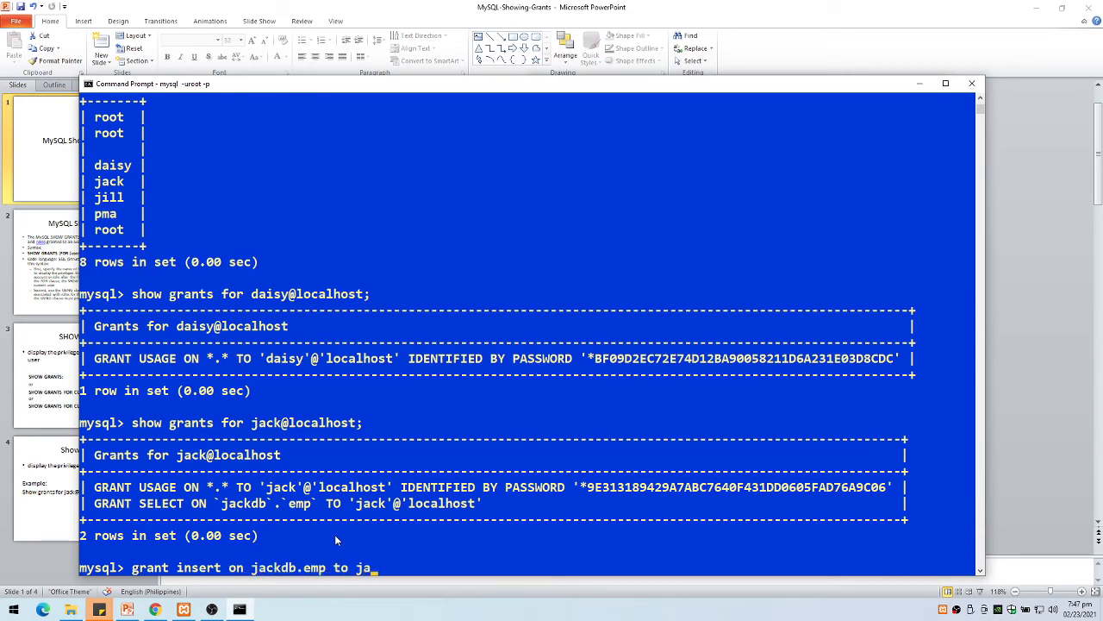
type("ck@localhost;")
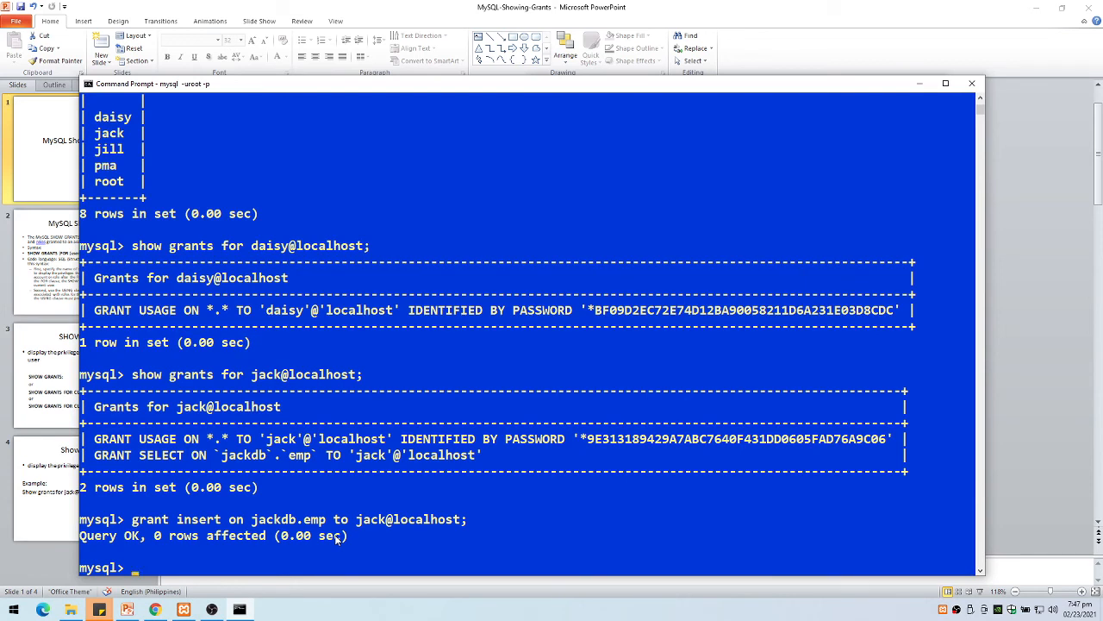
Show grants for jack@localhost, now listing SELECT, INSERT on jackdb.emp.
type("show")
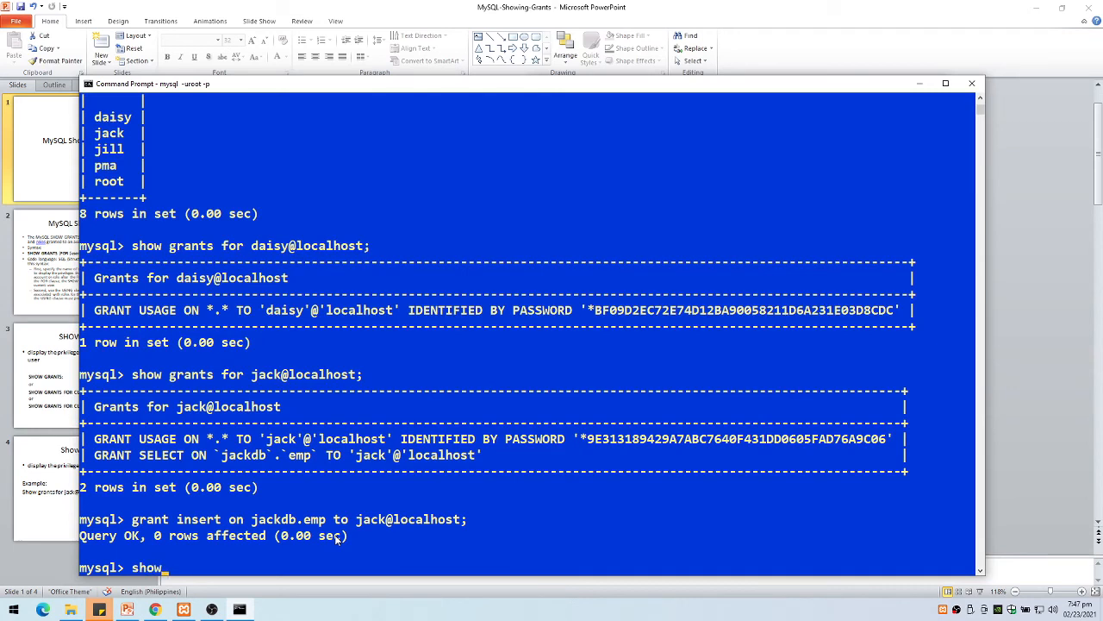
type("grants for jack@")
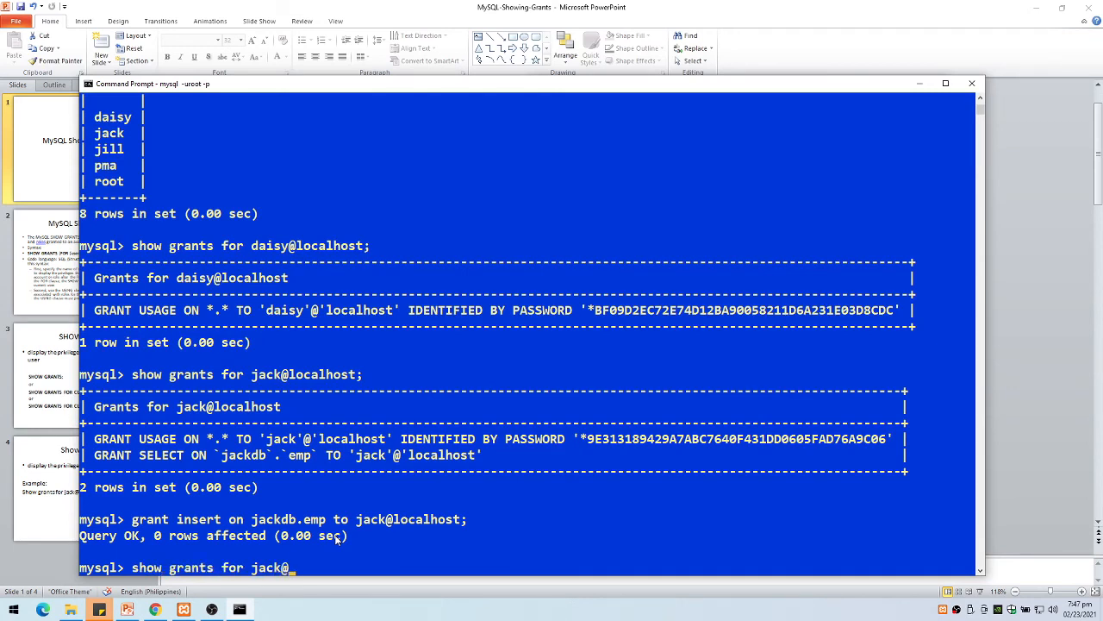
type("localhost;")
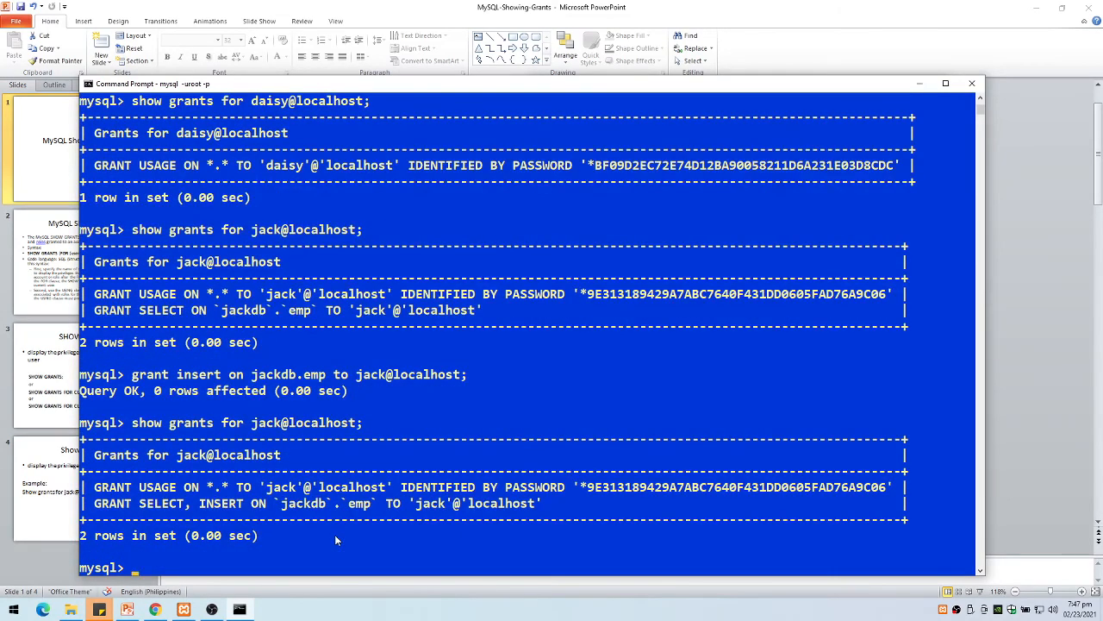
mouse_move(172, 355)
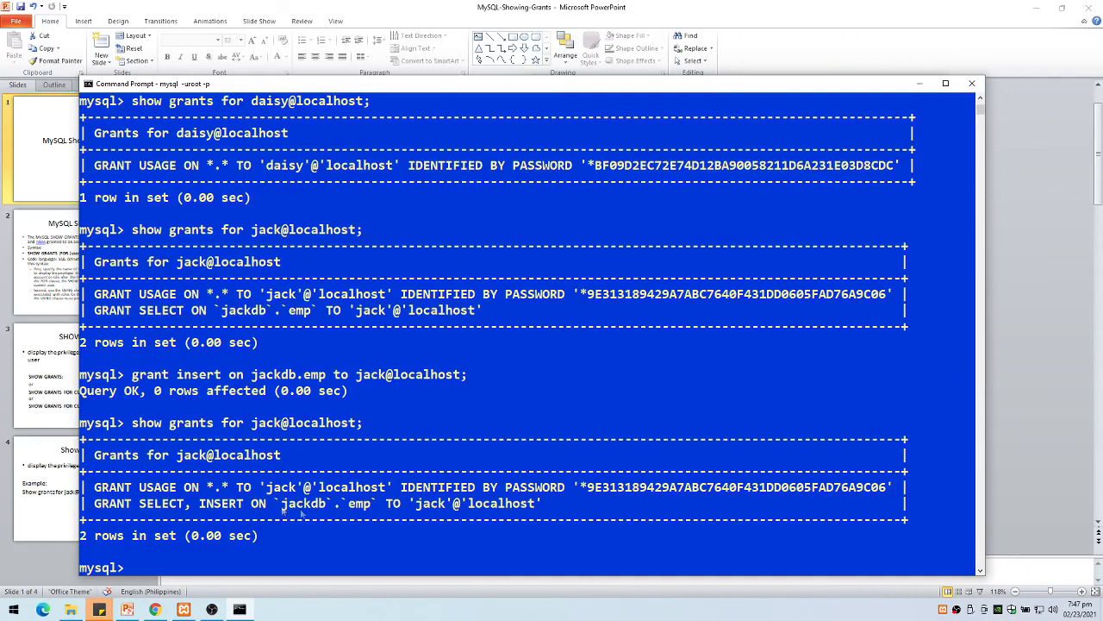
mouse_move(319, 510)
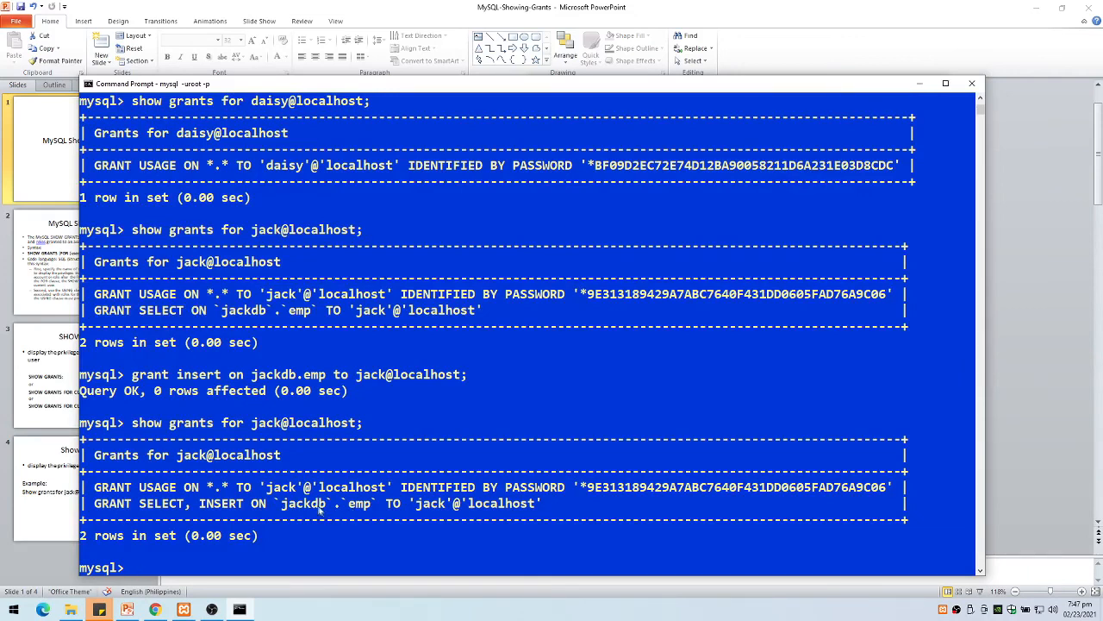
mouse_move(310, 513)
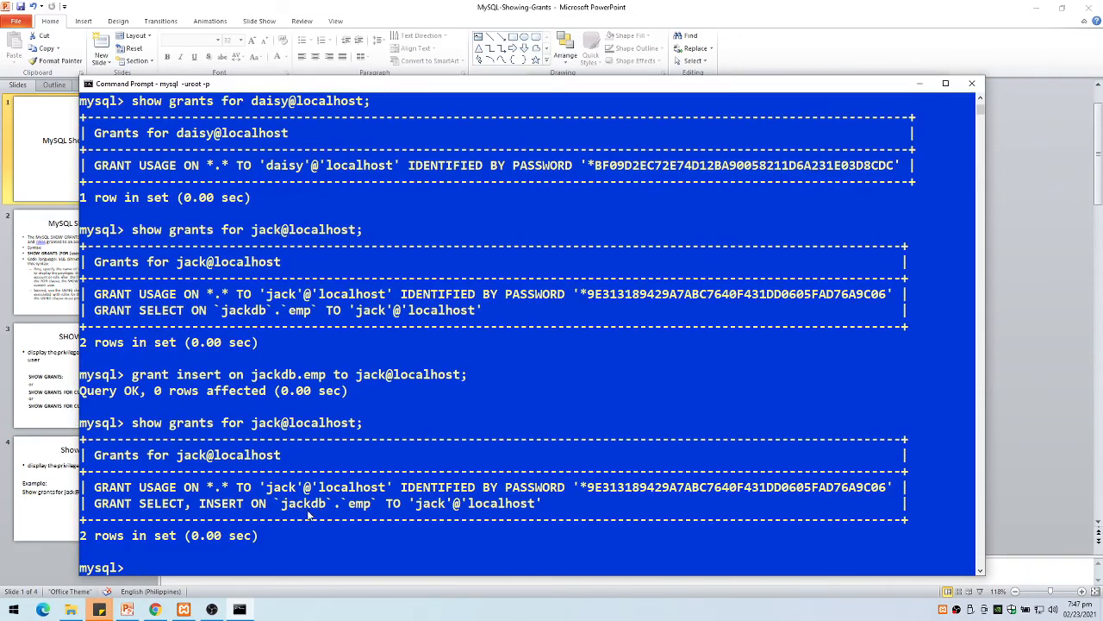
mouse_move(266, 562)
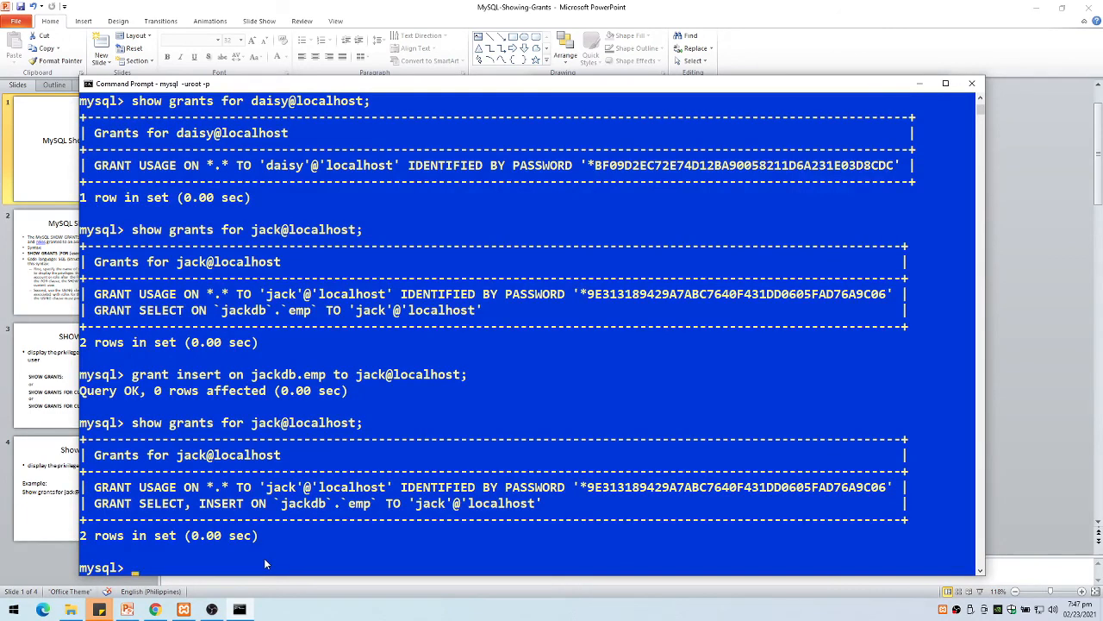